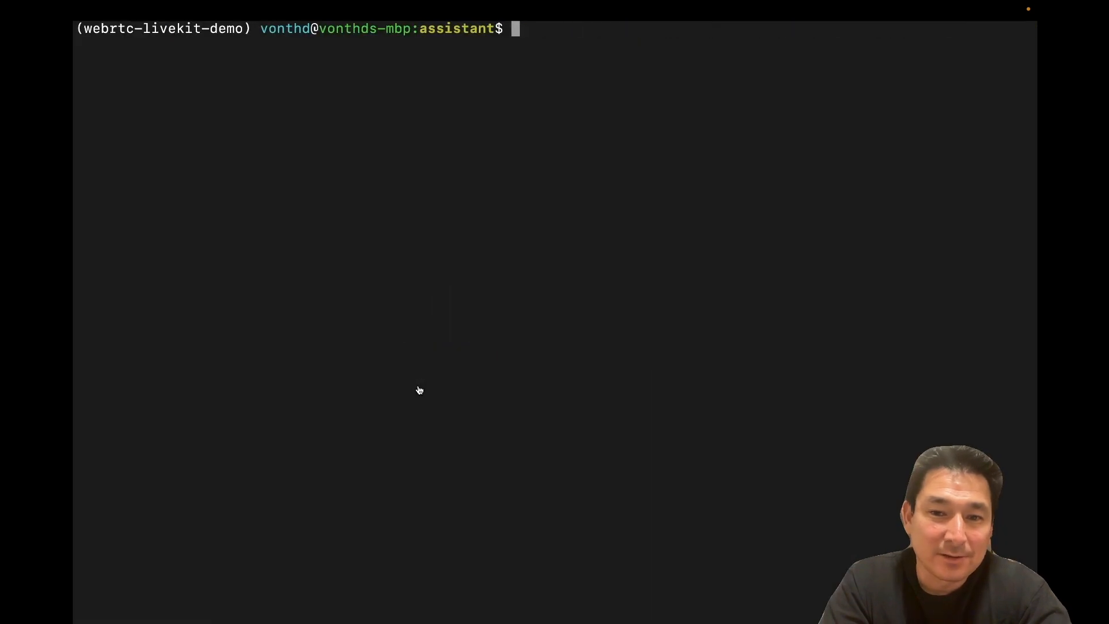
pyautogui.moveTo(492, 364)
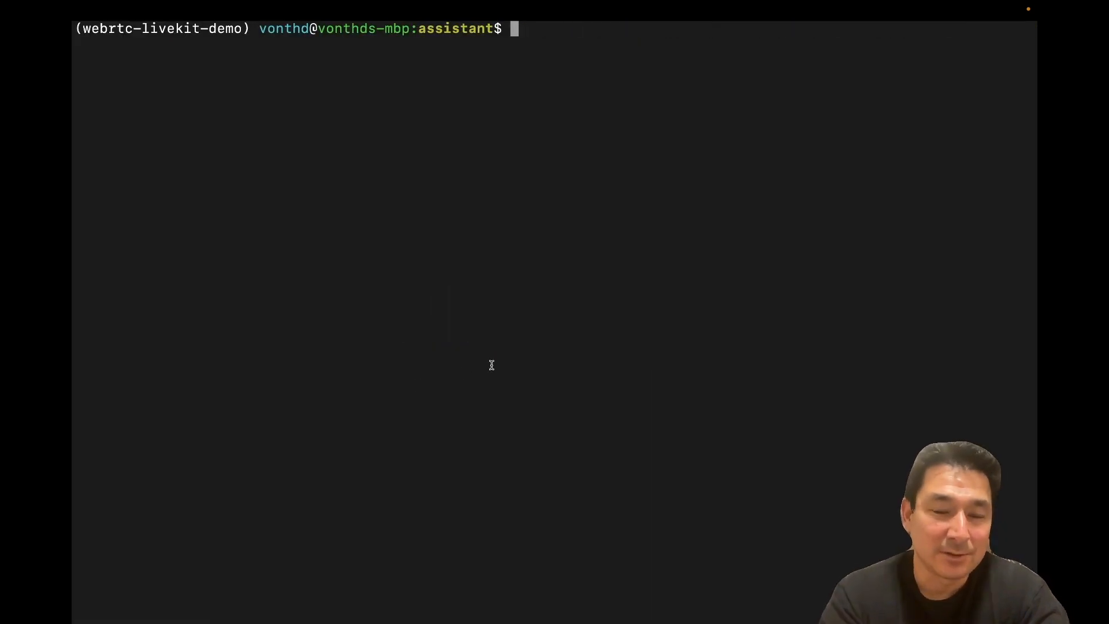
pyautogui.write('go r')
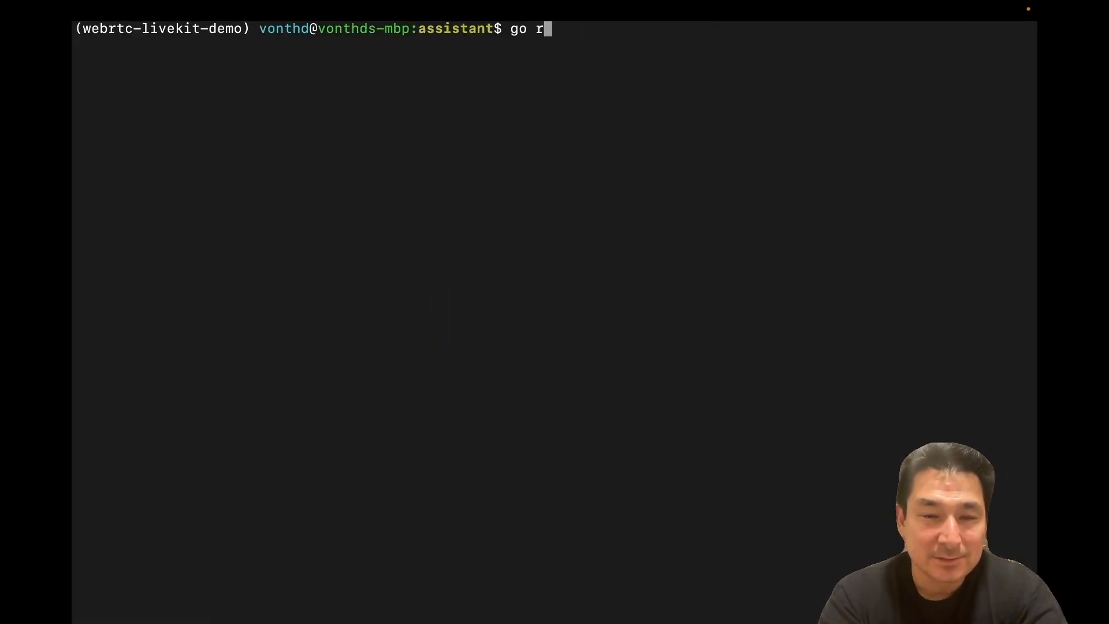
pyautogui.write('un cmd.go')
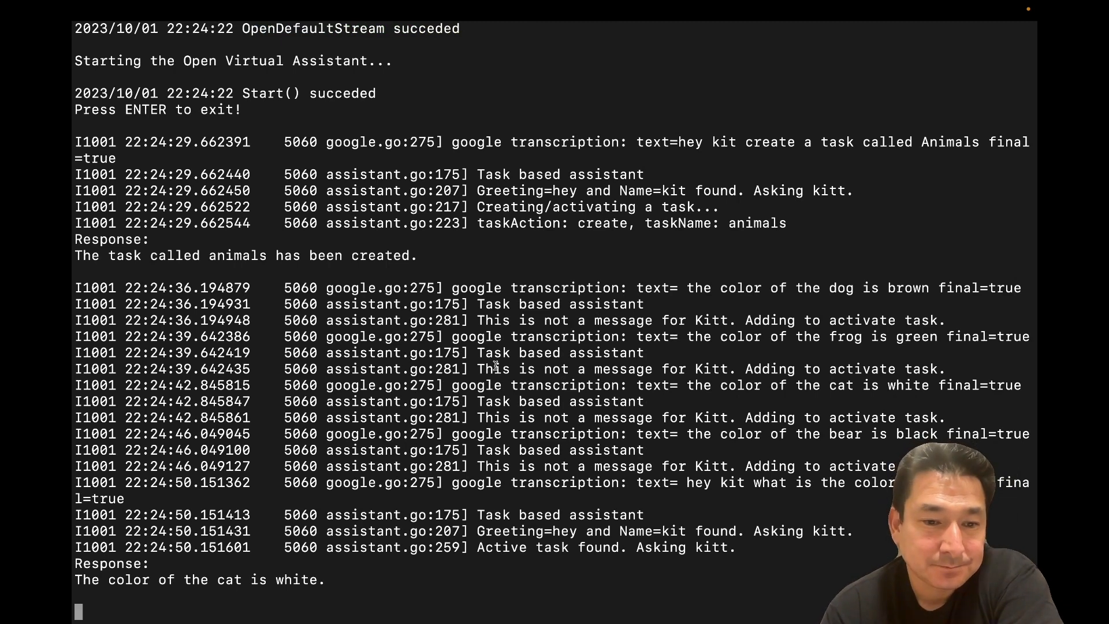
pyautogui.scroll(-3)
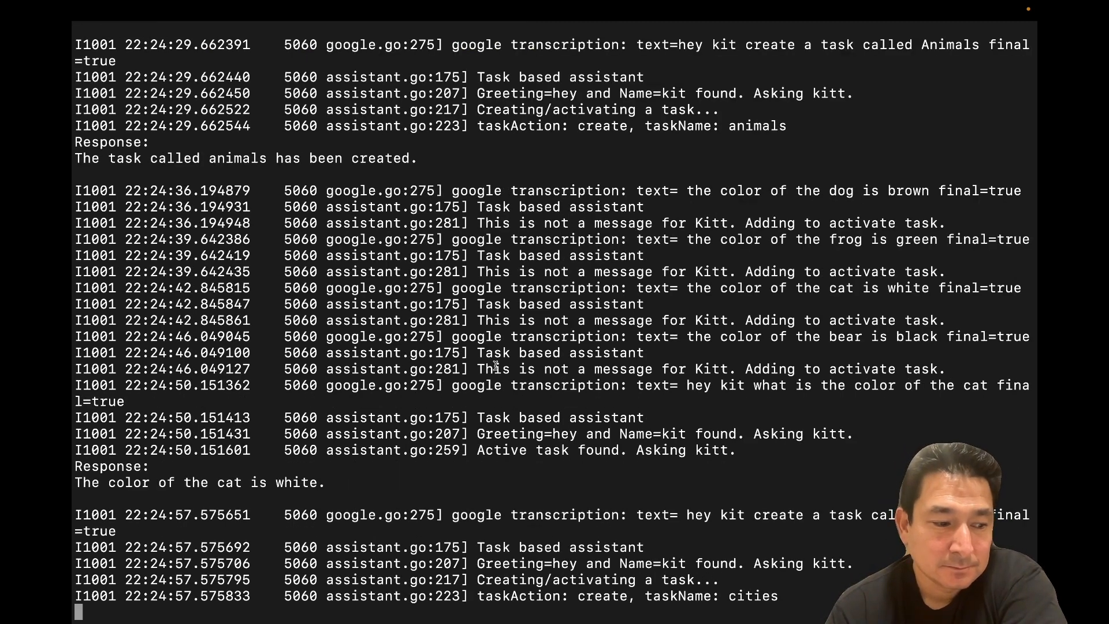
pyautogui.scroll(-3)
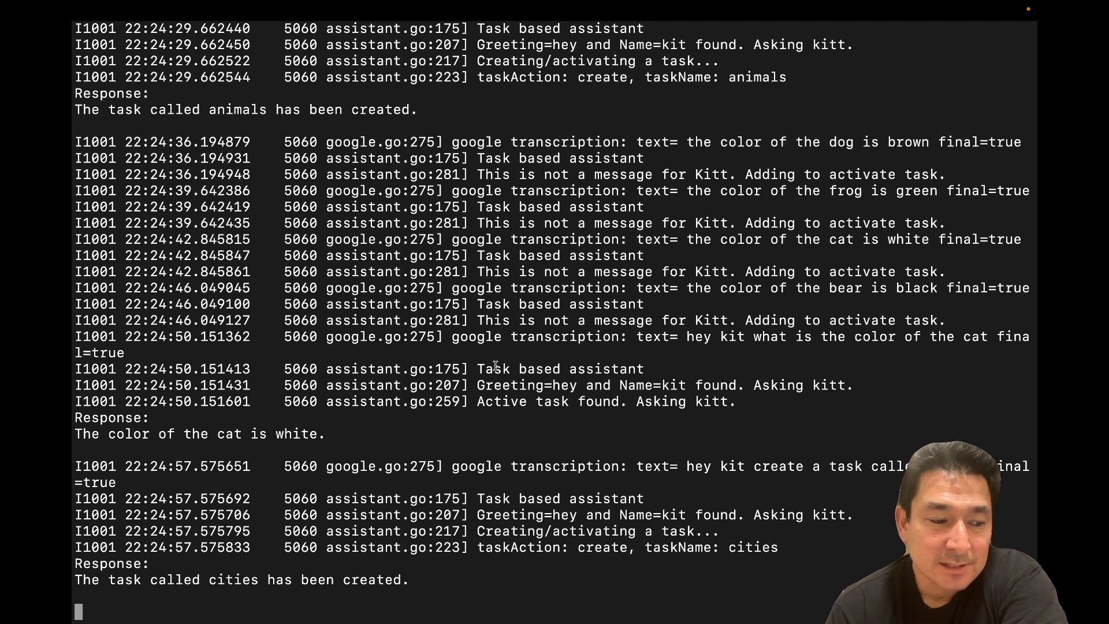
pyautogui.scroll(-3)
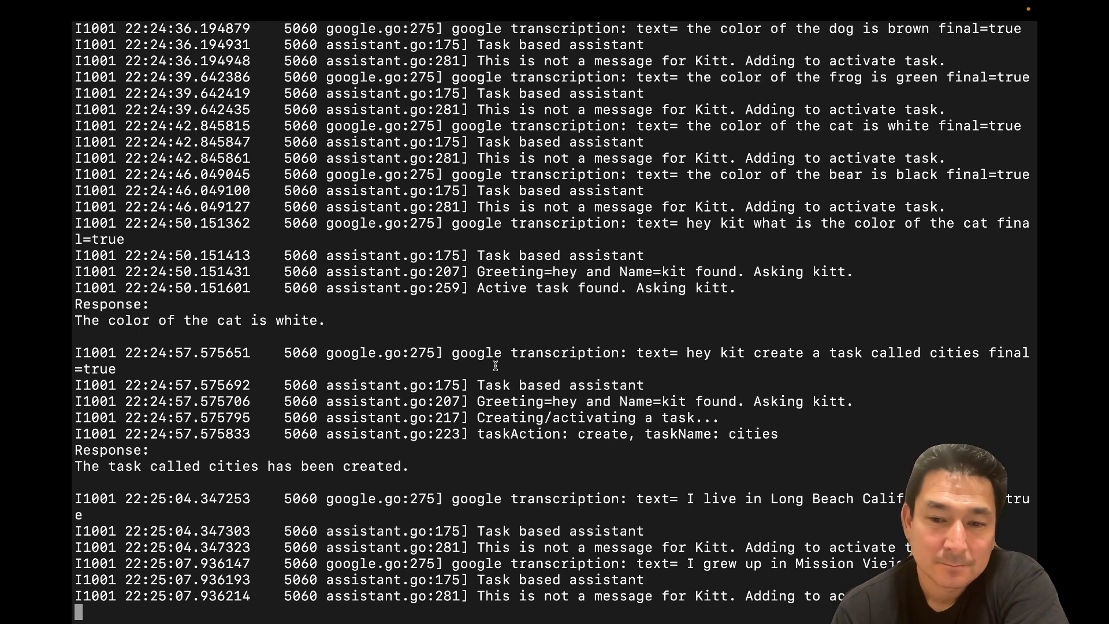
pyautogui.scroll(-3)
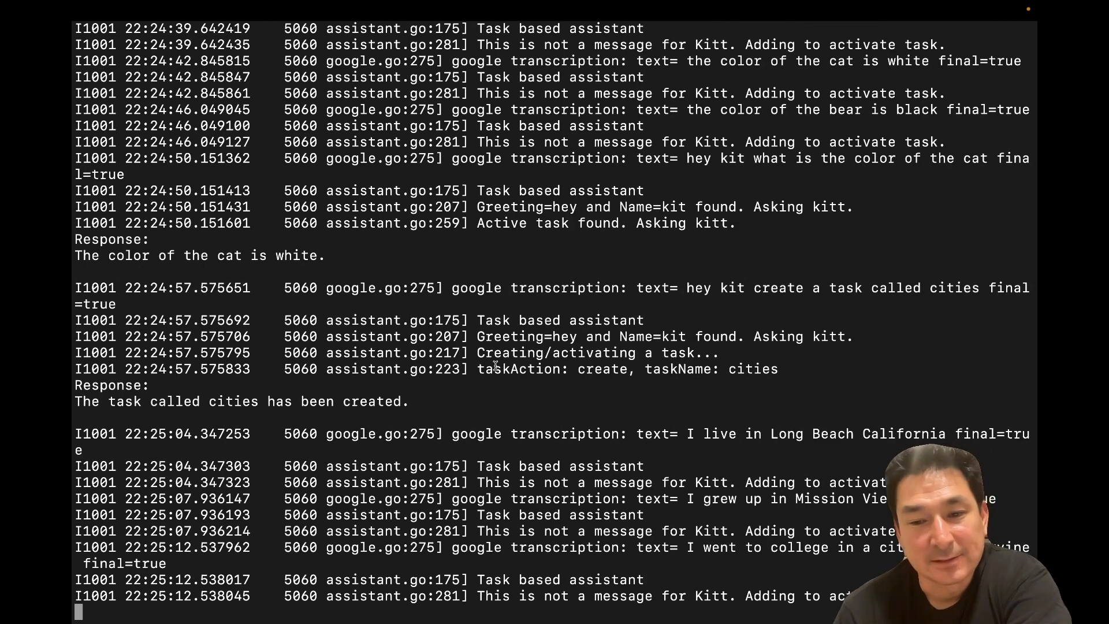
pyautogui.scroll(-3)
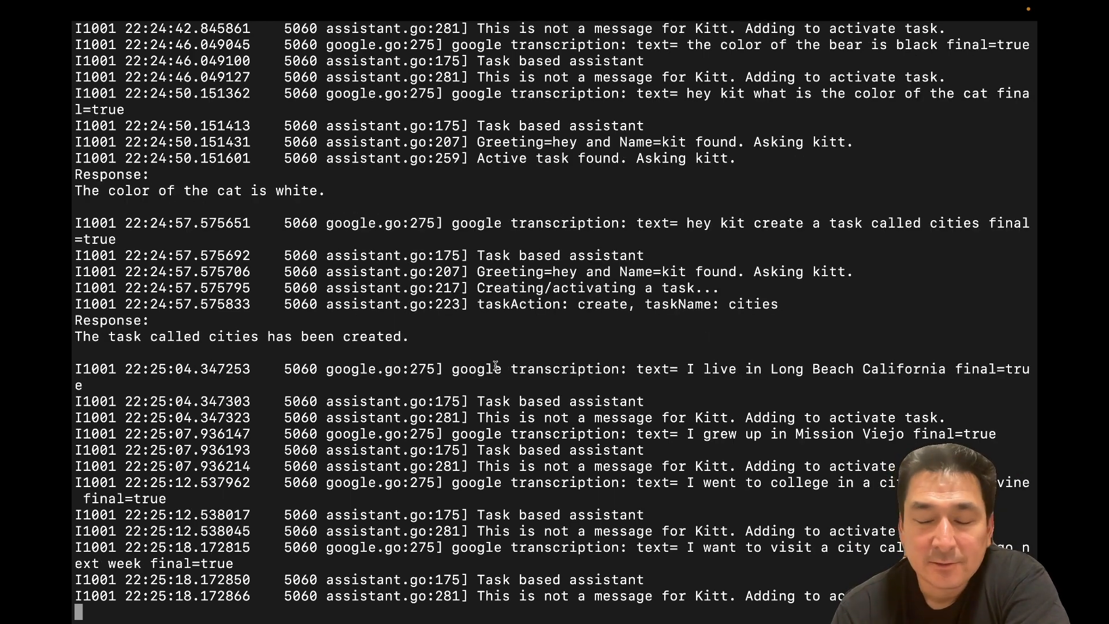
pyautogui.scroll(-3)
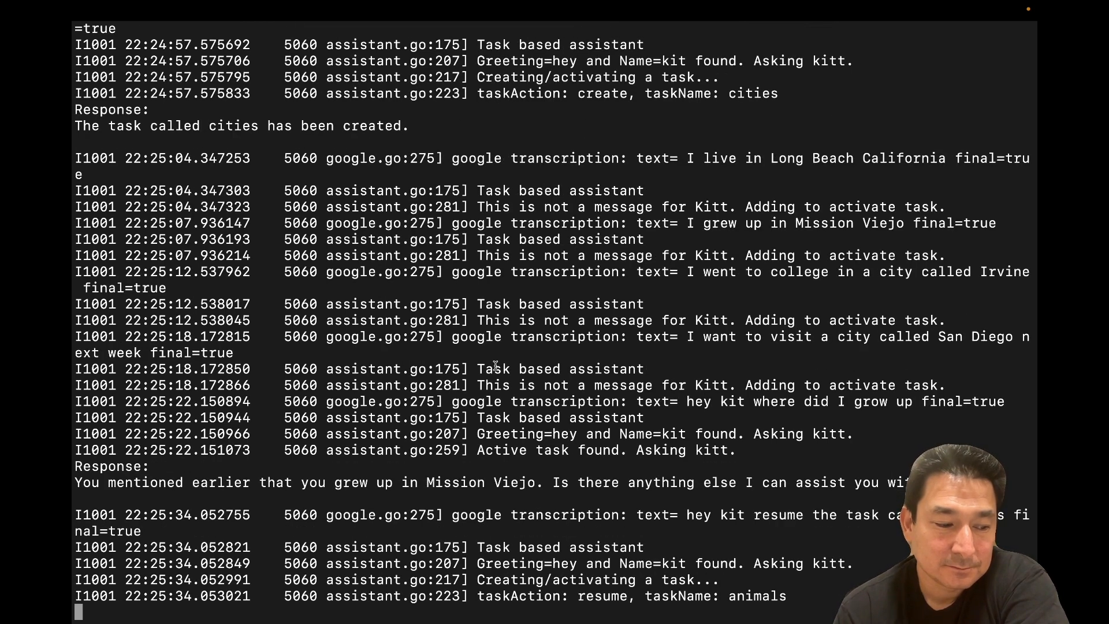
pyautogui.scroll(-3)
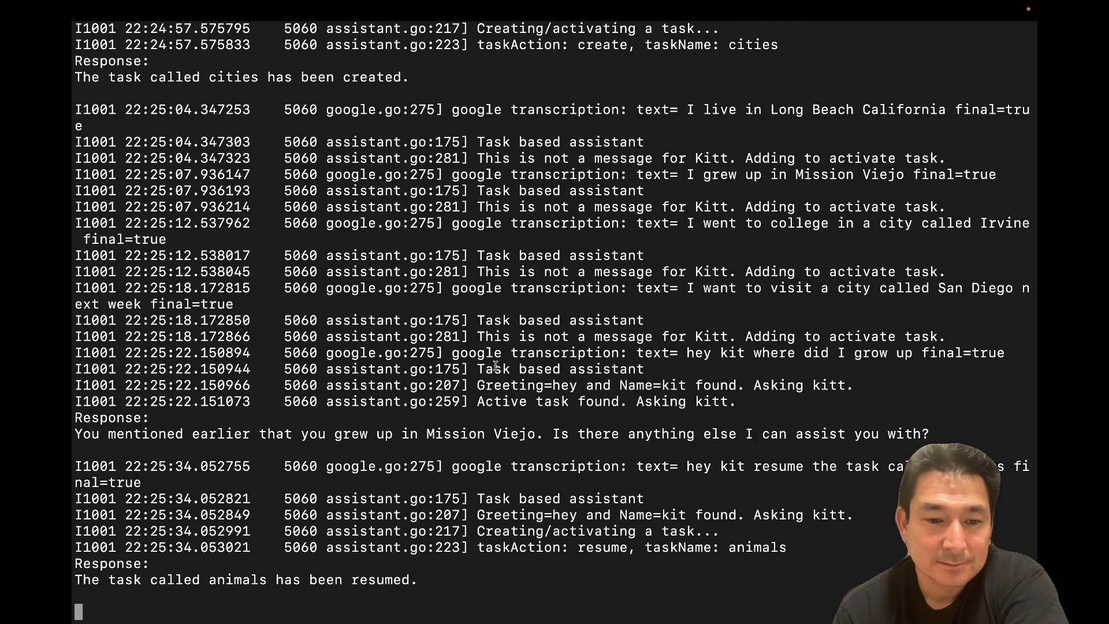
pyautogui.scroll(-3)
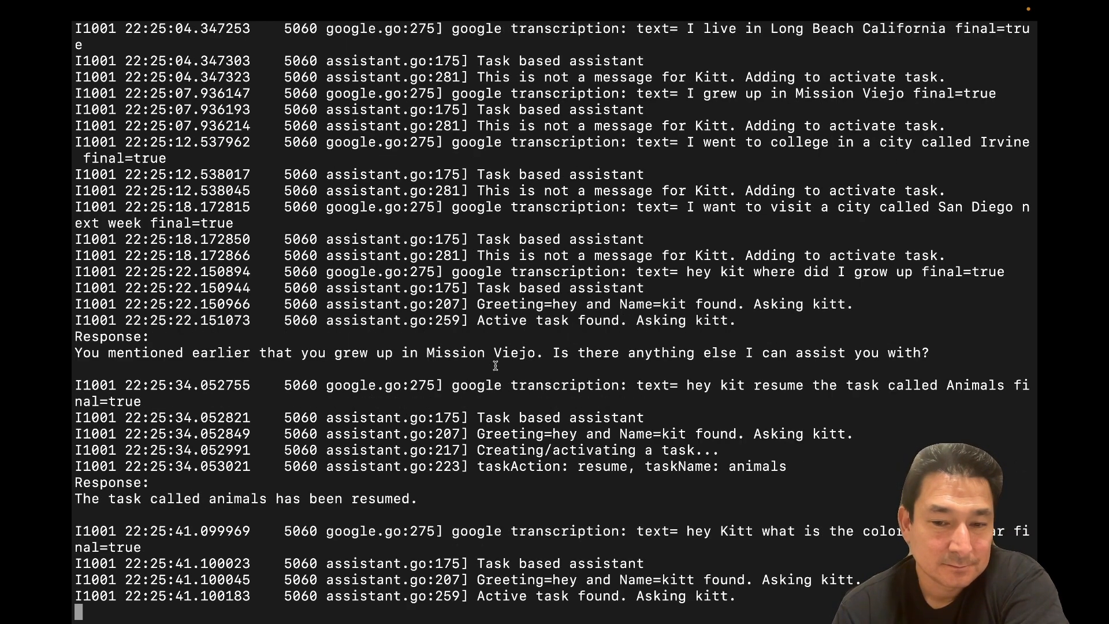
pyautogui.scroll(-3)
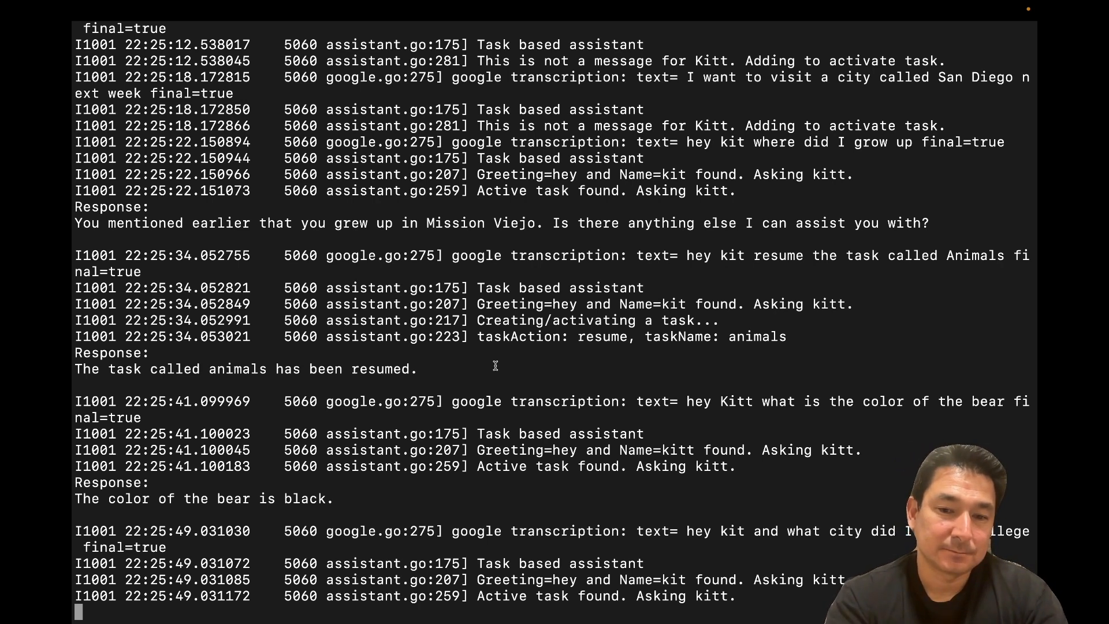
pyautogui.scroll(-3)
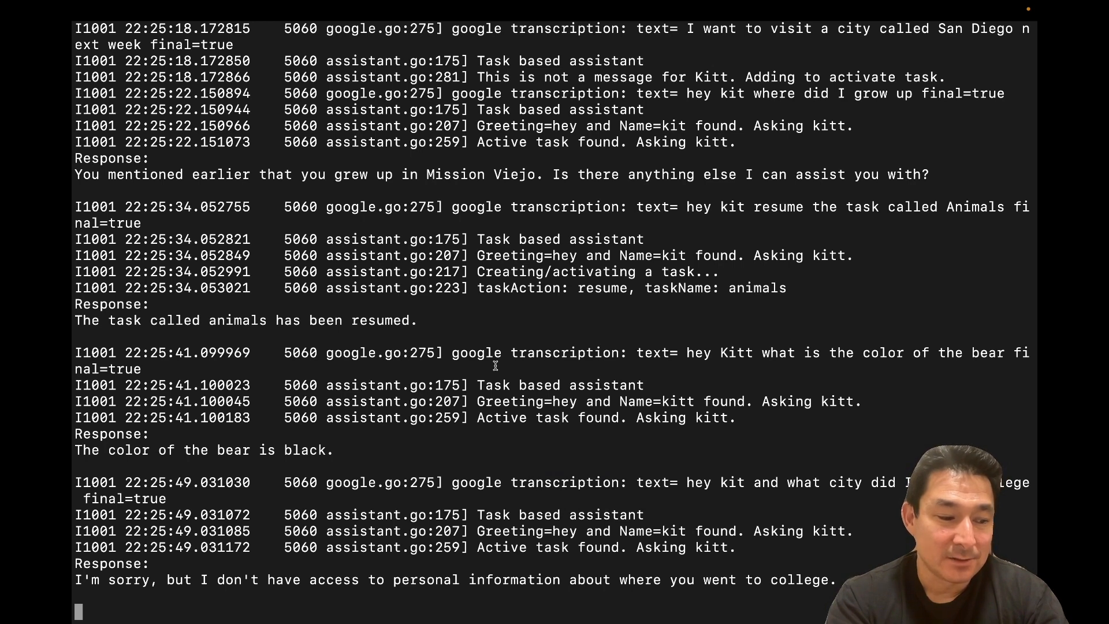
pyautogui.scroll(-3)
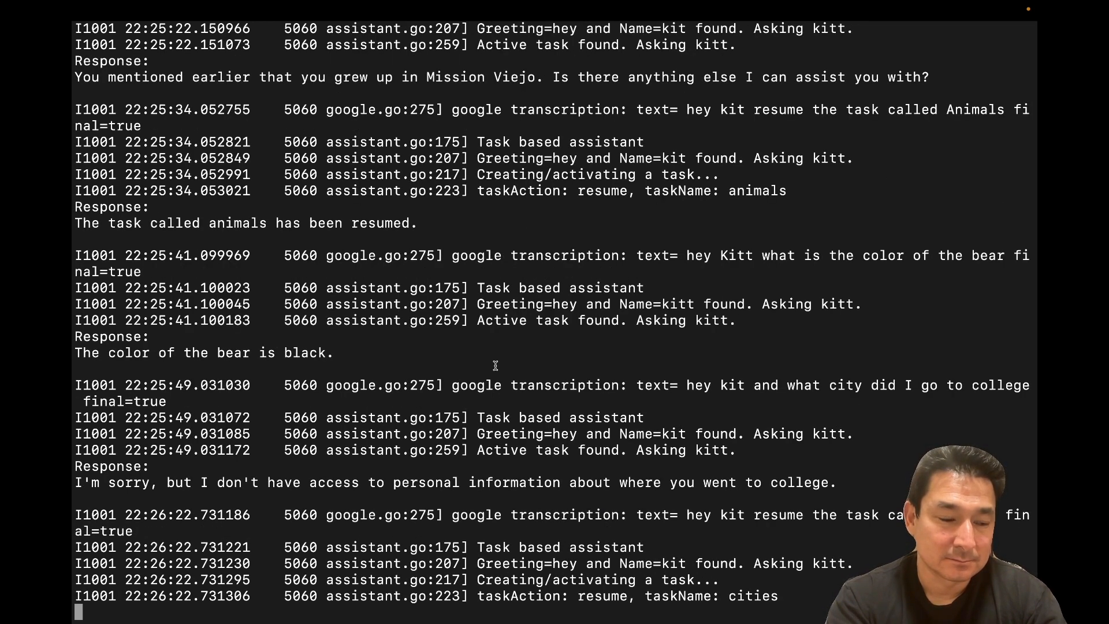
pyautogui.scroll(-3)
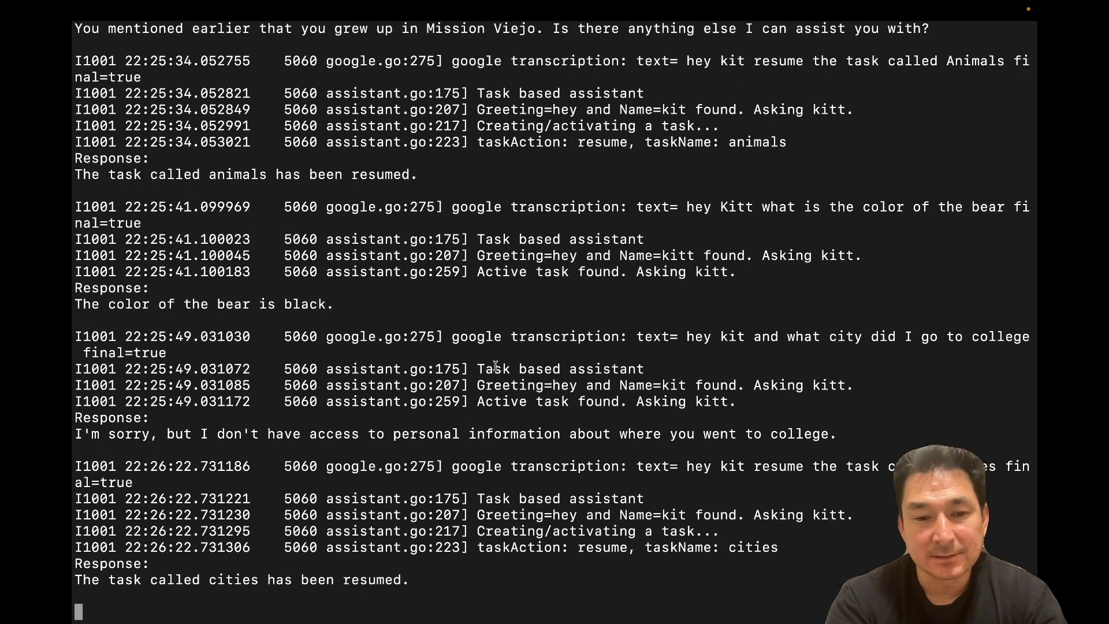
pyautogui.scroll(-3)
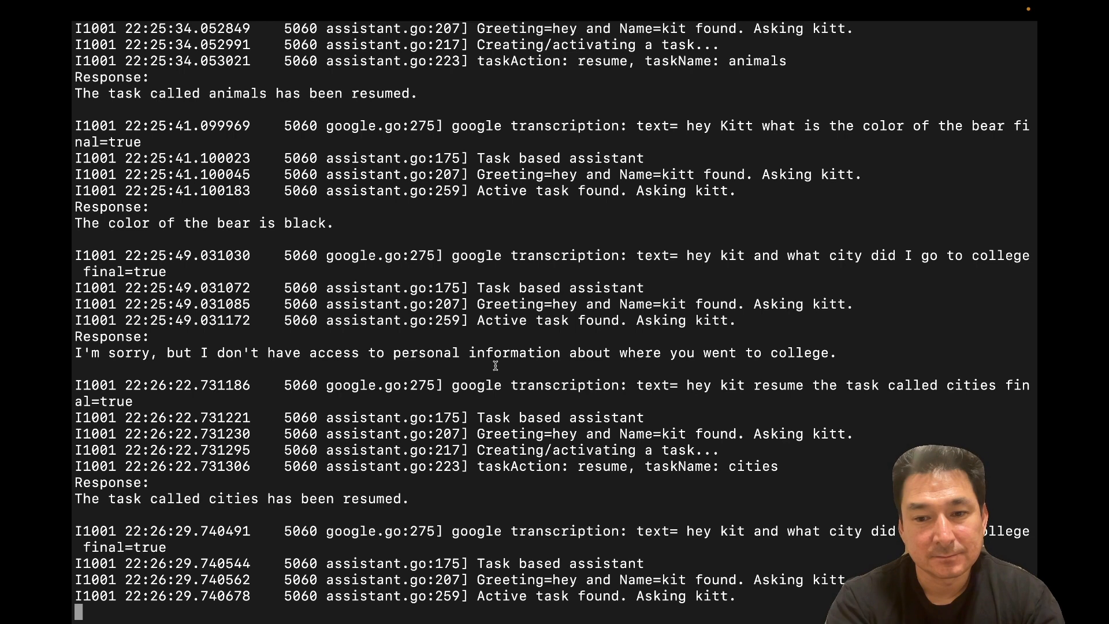